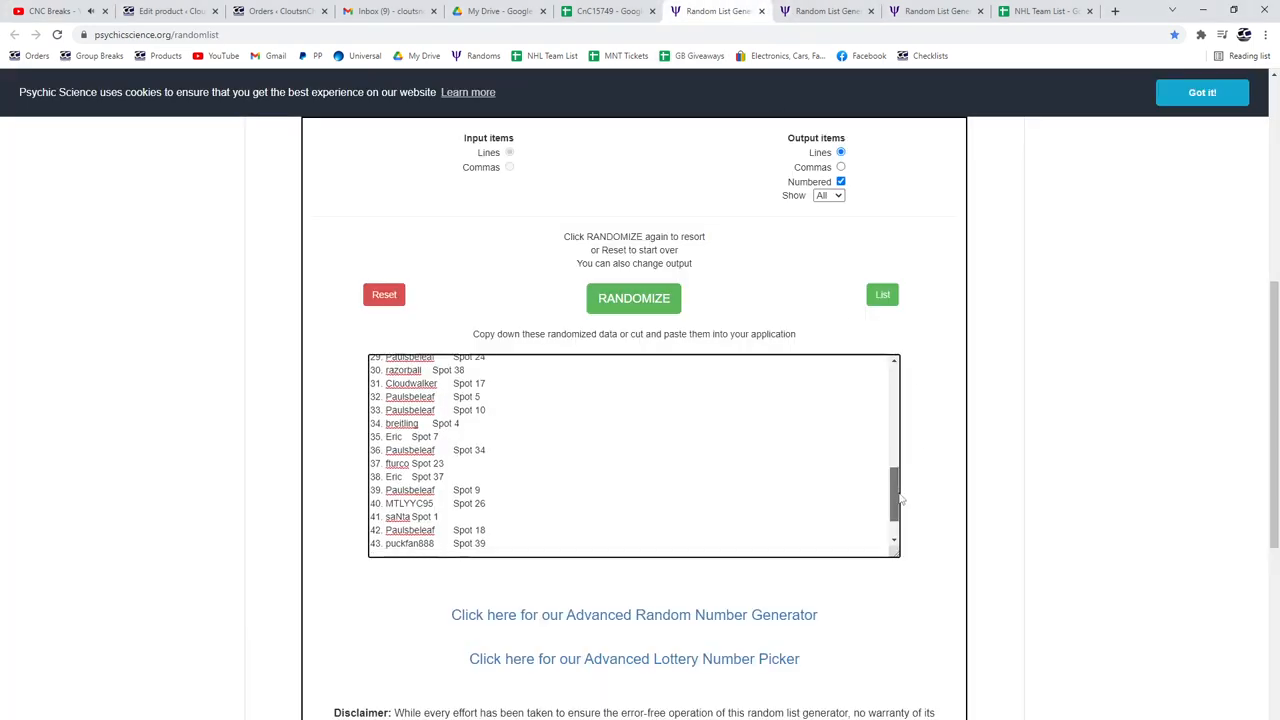
Copy the shuffled names-and-spots list and switch to the blank Google Sheets tab
click(632, 298)
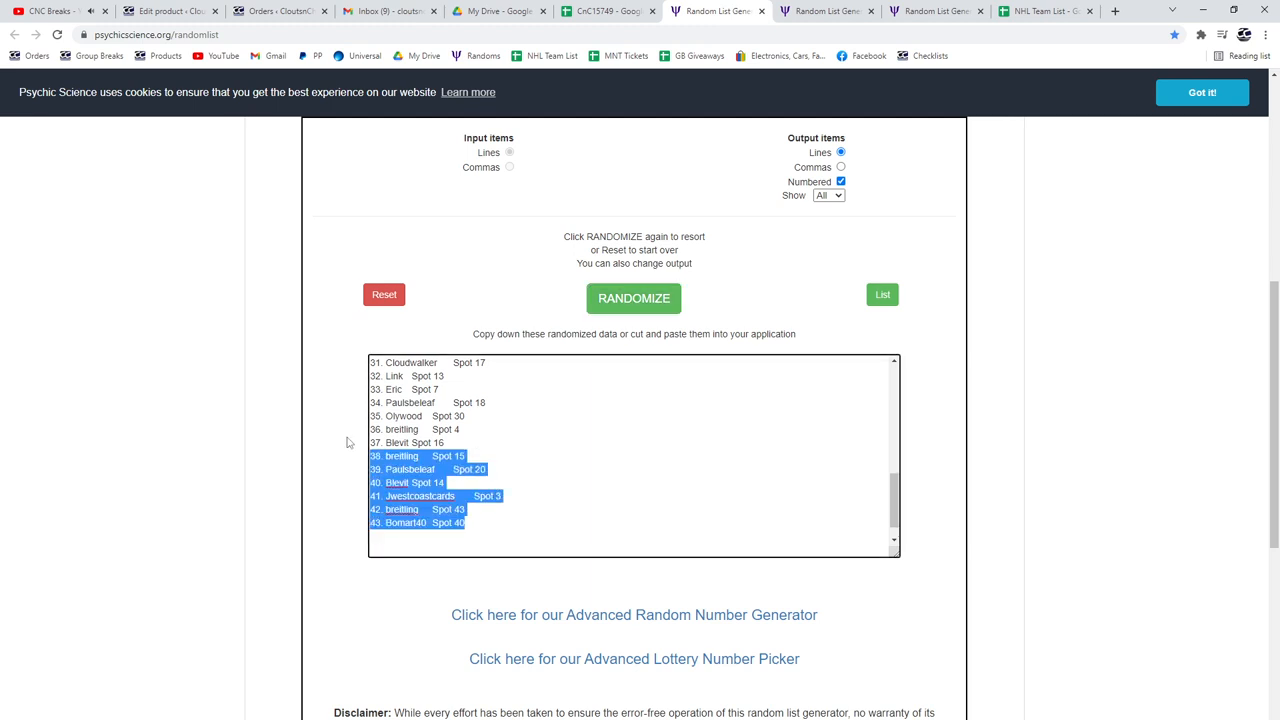
click(604, 12)
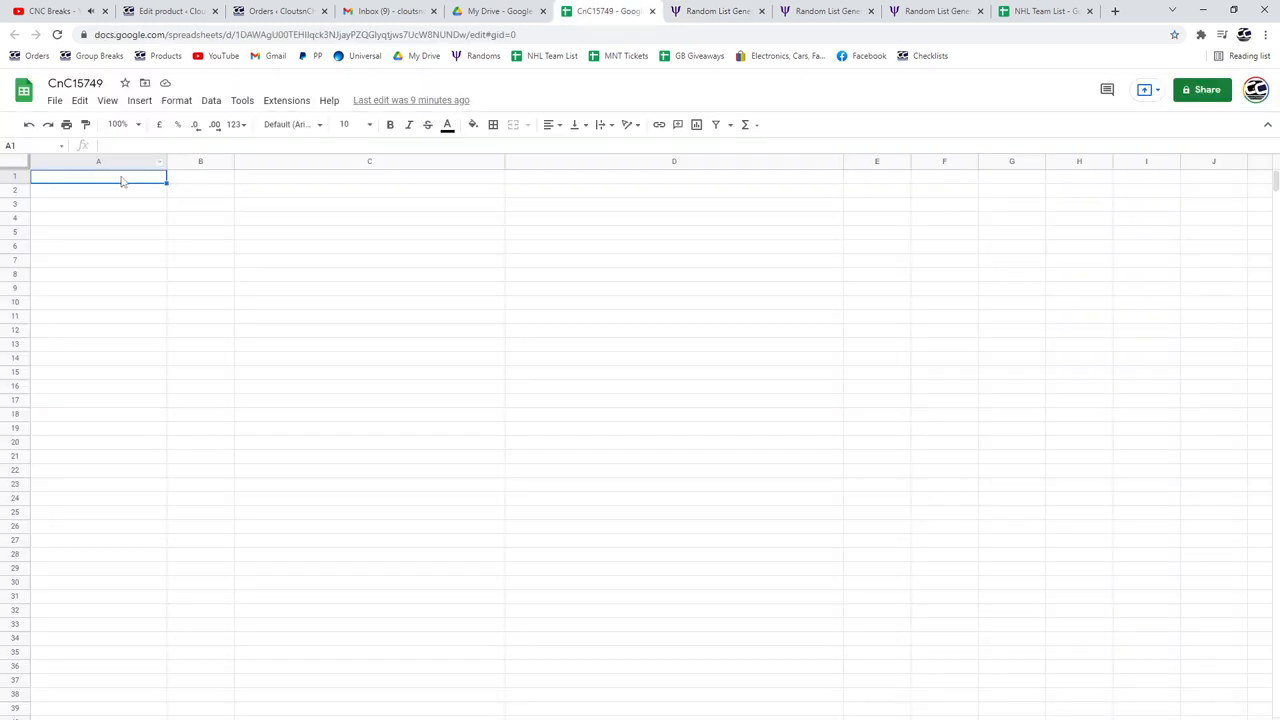
Reshuffle the base card list and paste it into column C beside the names
click(832, 12)
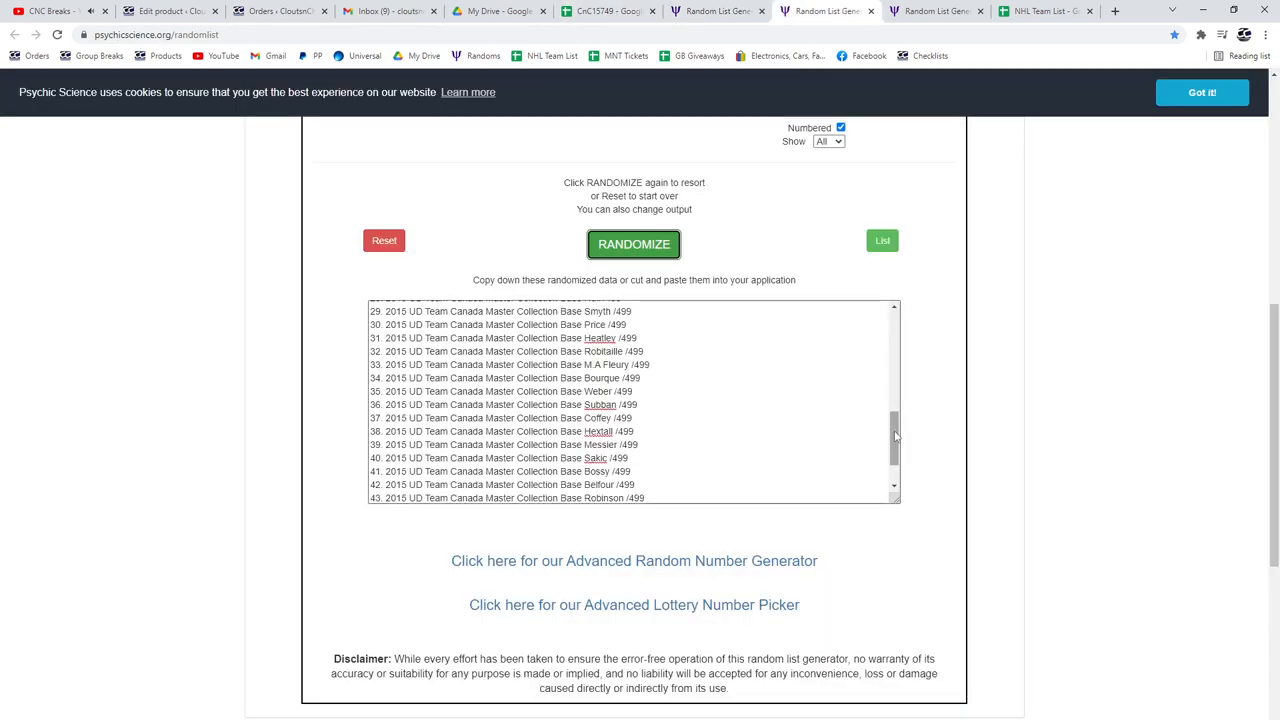
click(632, 244)
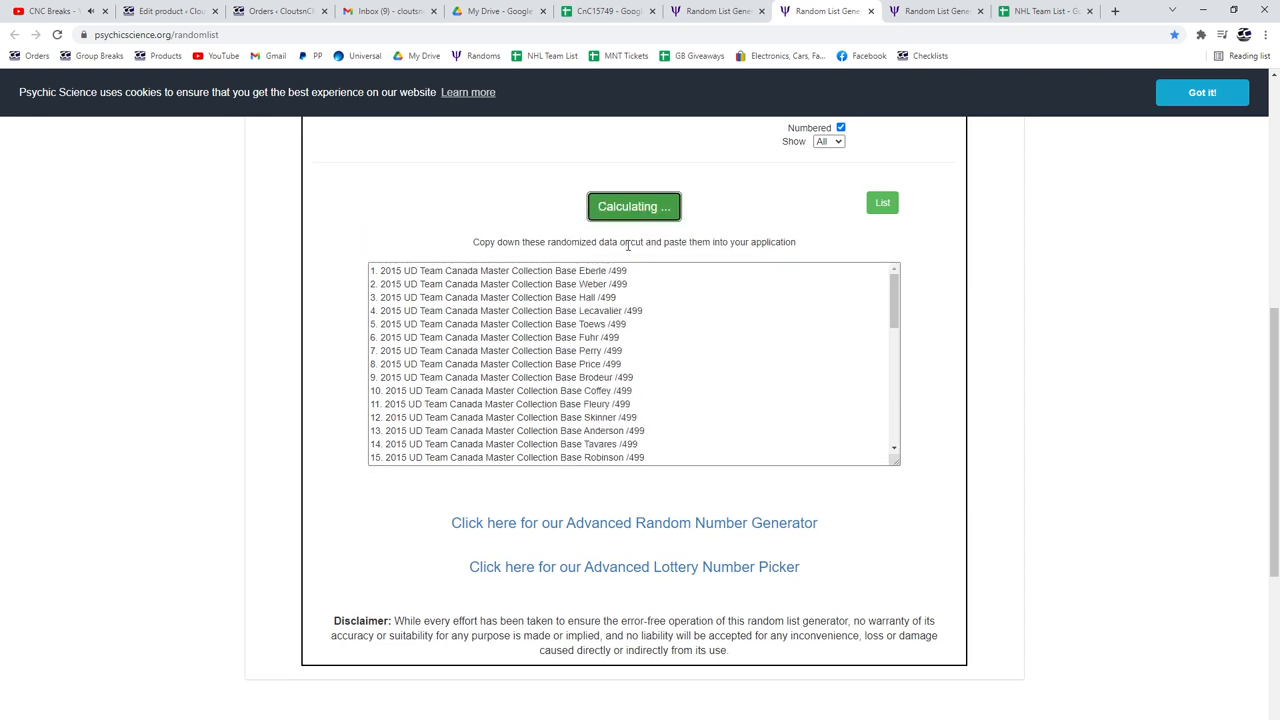
click(634, 206)
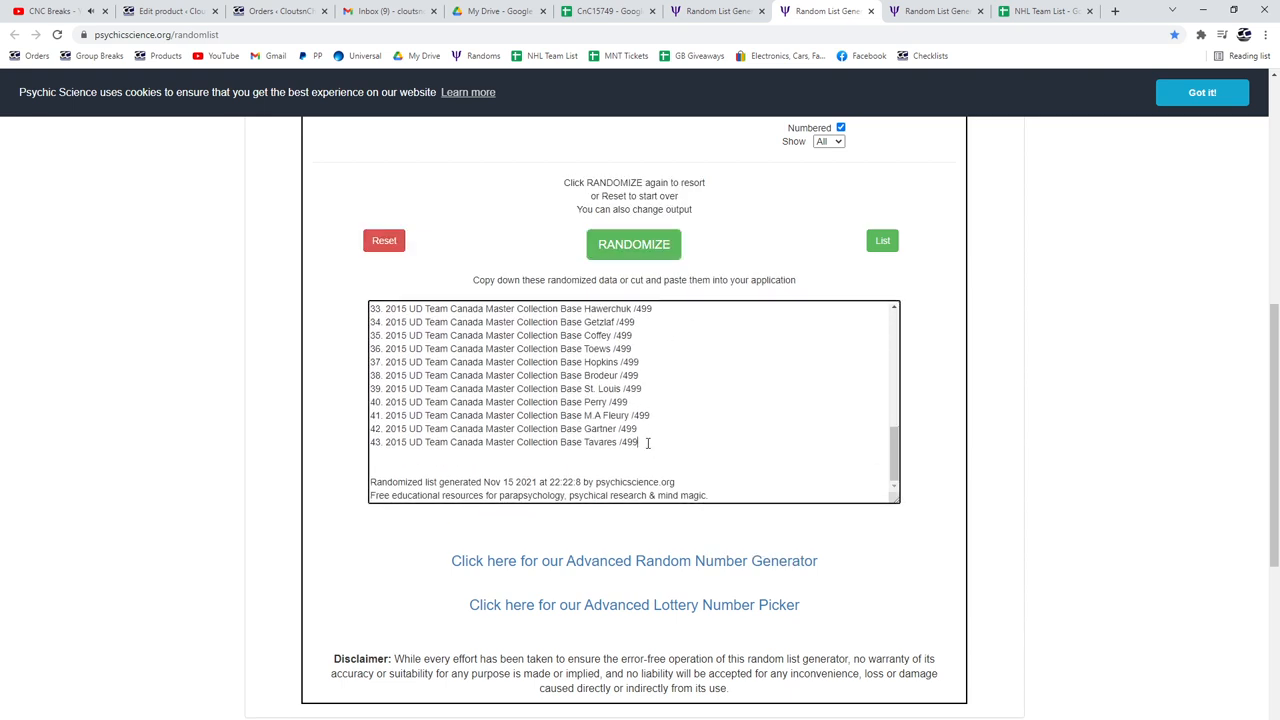
click(598, 12)
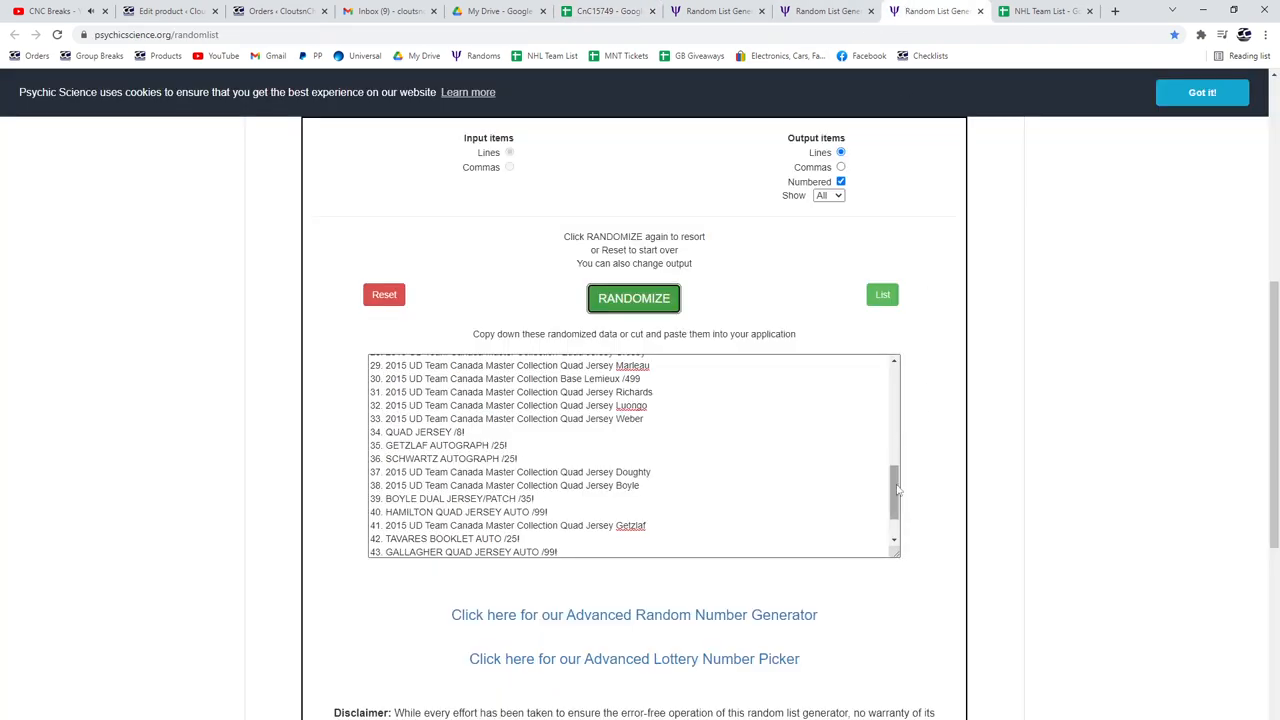
Reshuffle the jersey and autograph card list and paste it into column D
click(632, 298)
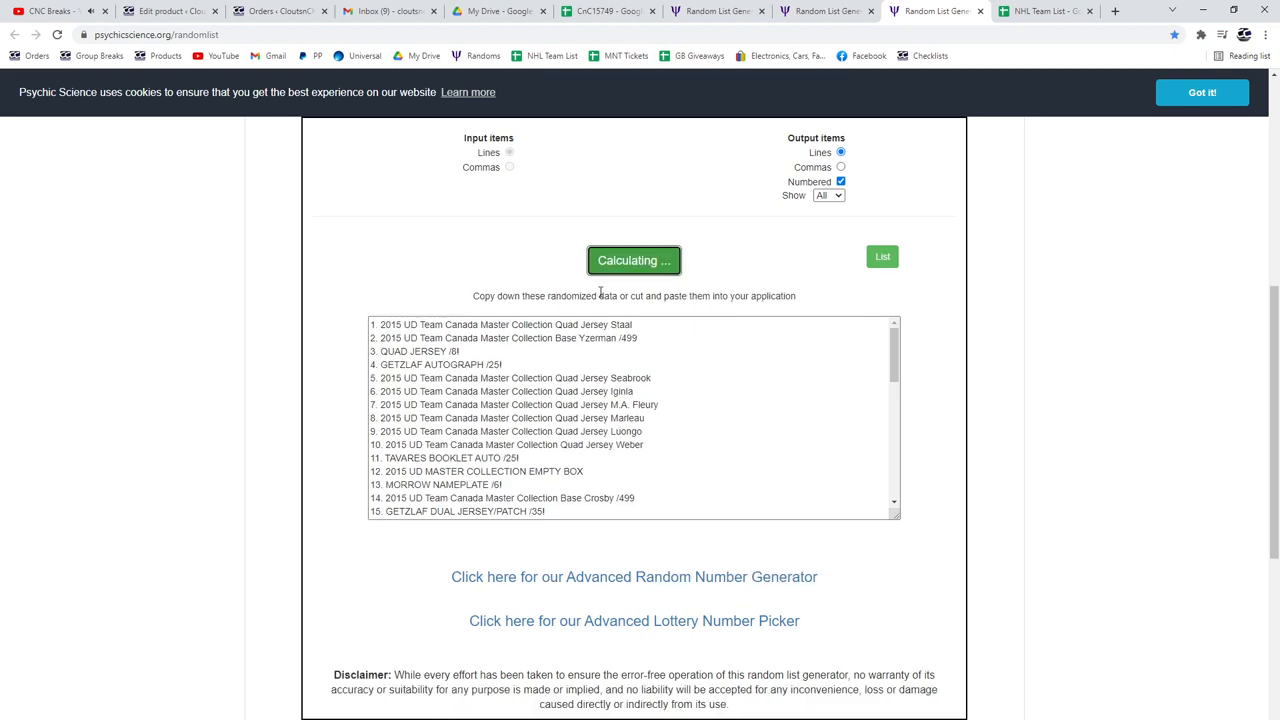
click(634, 260)
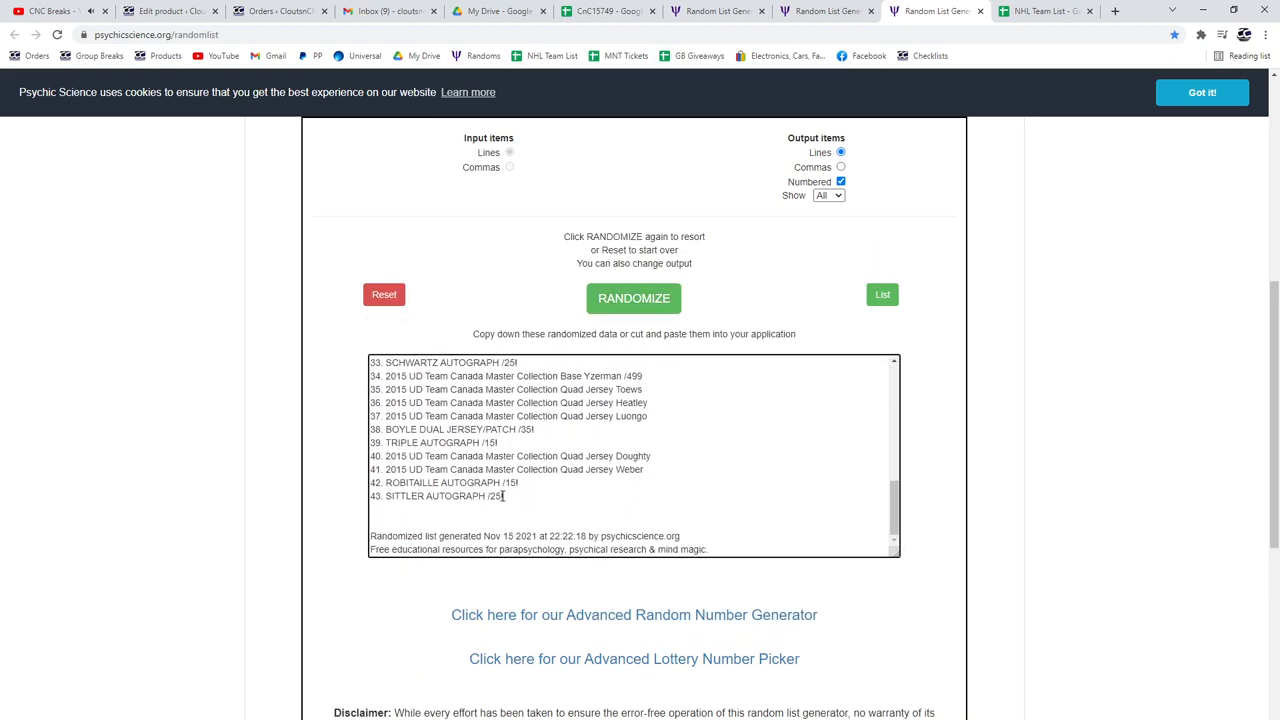
click(600, 18)
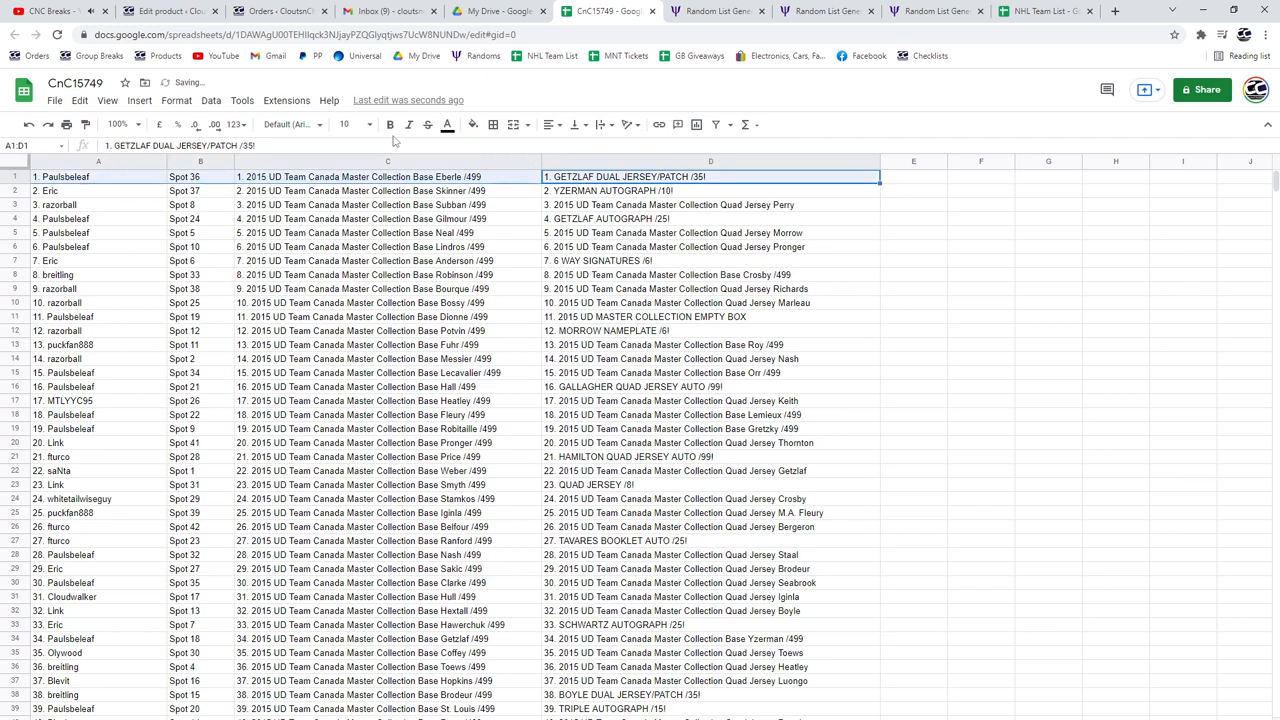
Bold the first hit rows across columns A–D, including the 6-WAY SIGNATURES row
click(388, 124)
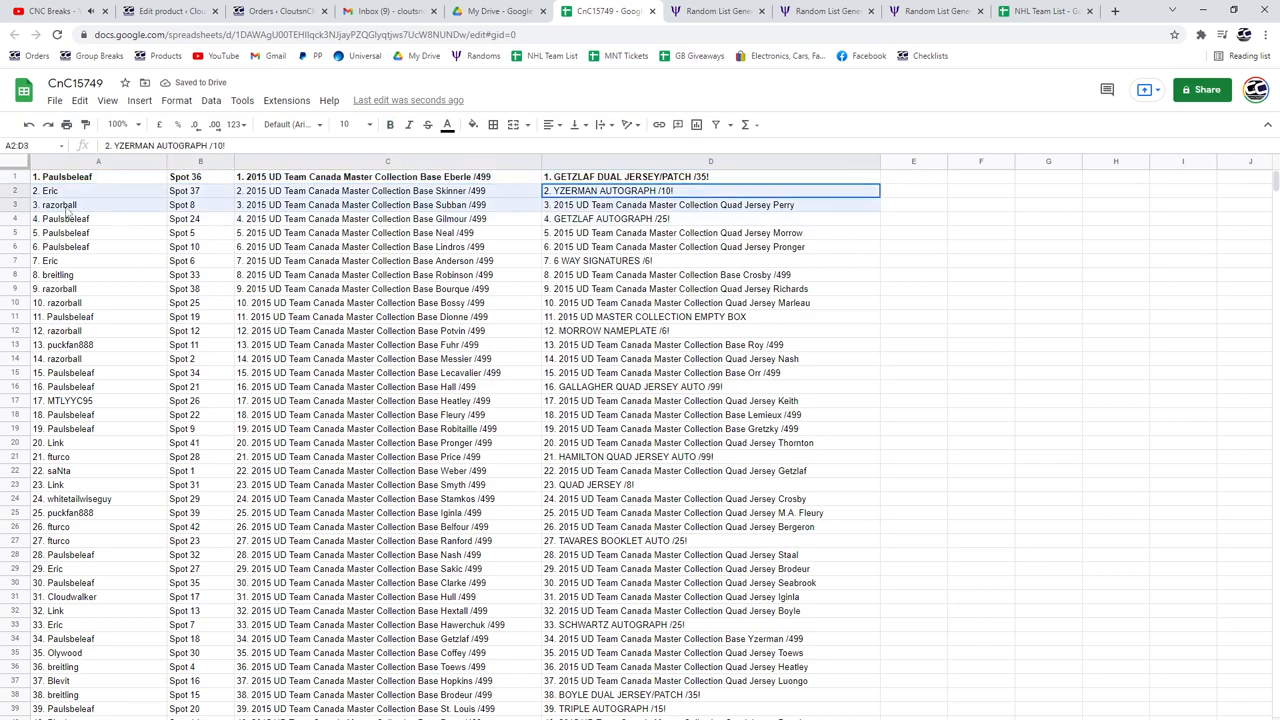
click(388, 124)
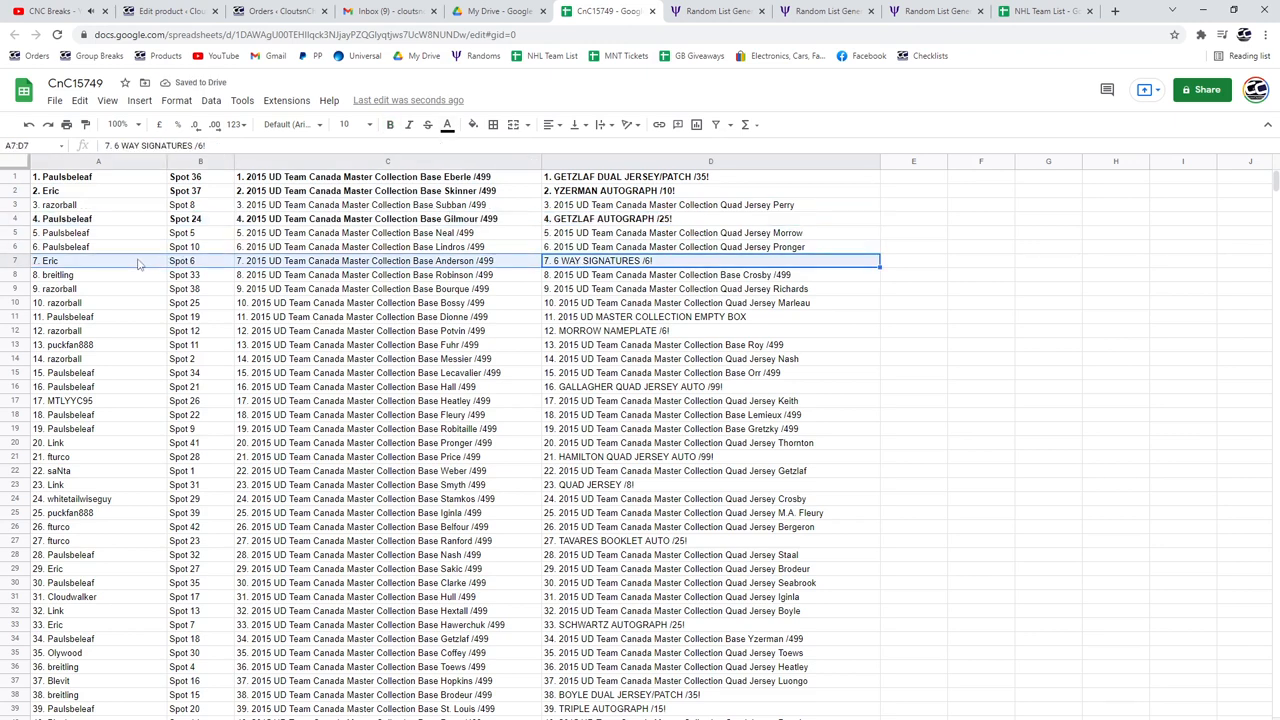
click(388, 124)
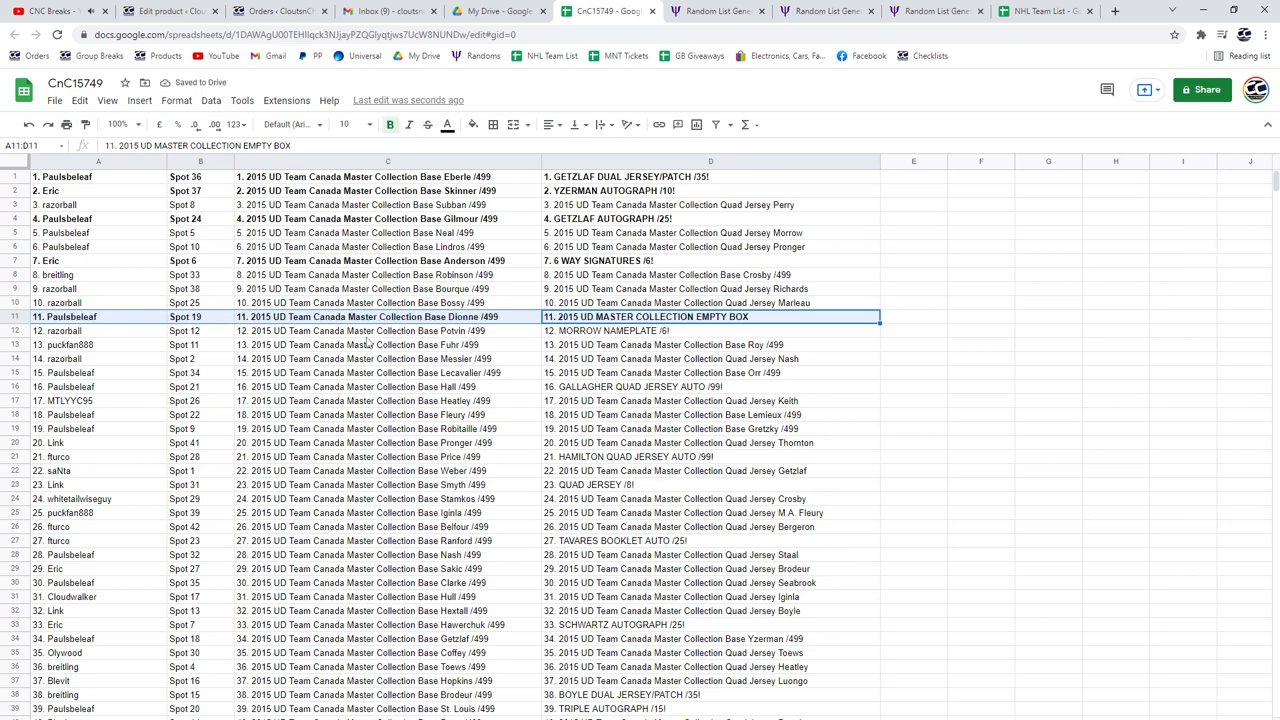
click(710, 332)
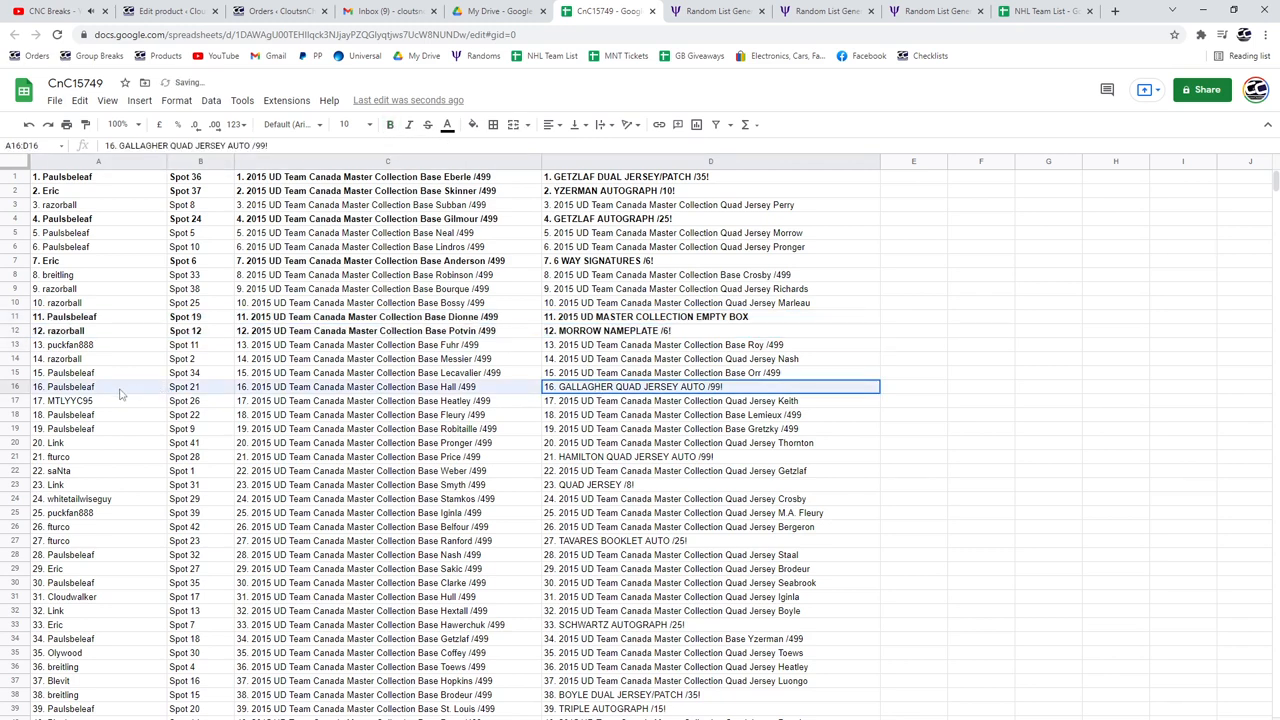
Bold the remaining hit rows down to row 42, including GALLAGHER QUAD JERSEY AUTO and SITTLER AUTOGRAPH
click(388, 124)
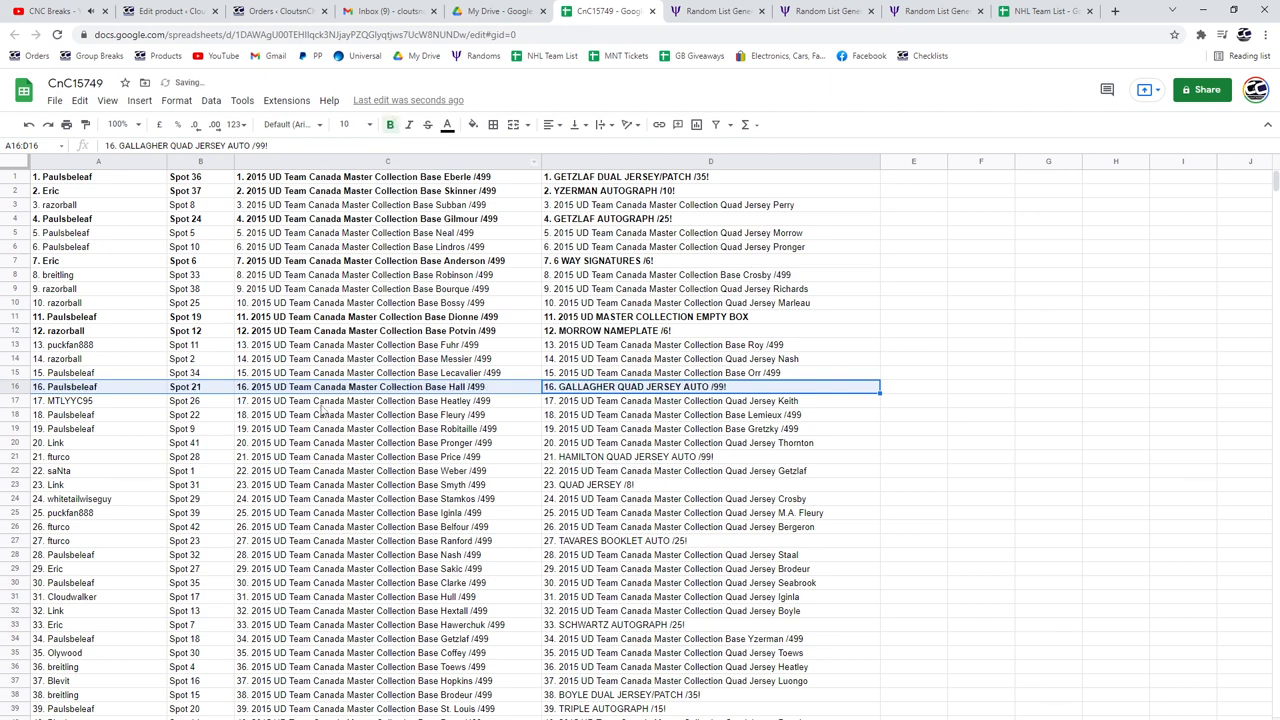
click(704, 456)
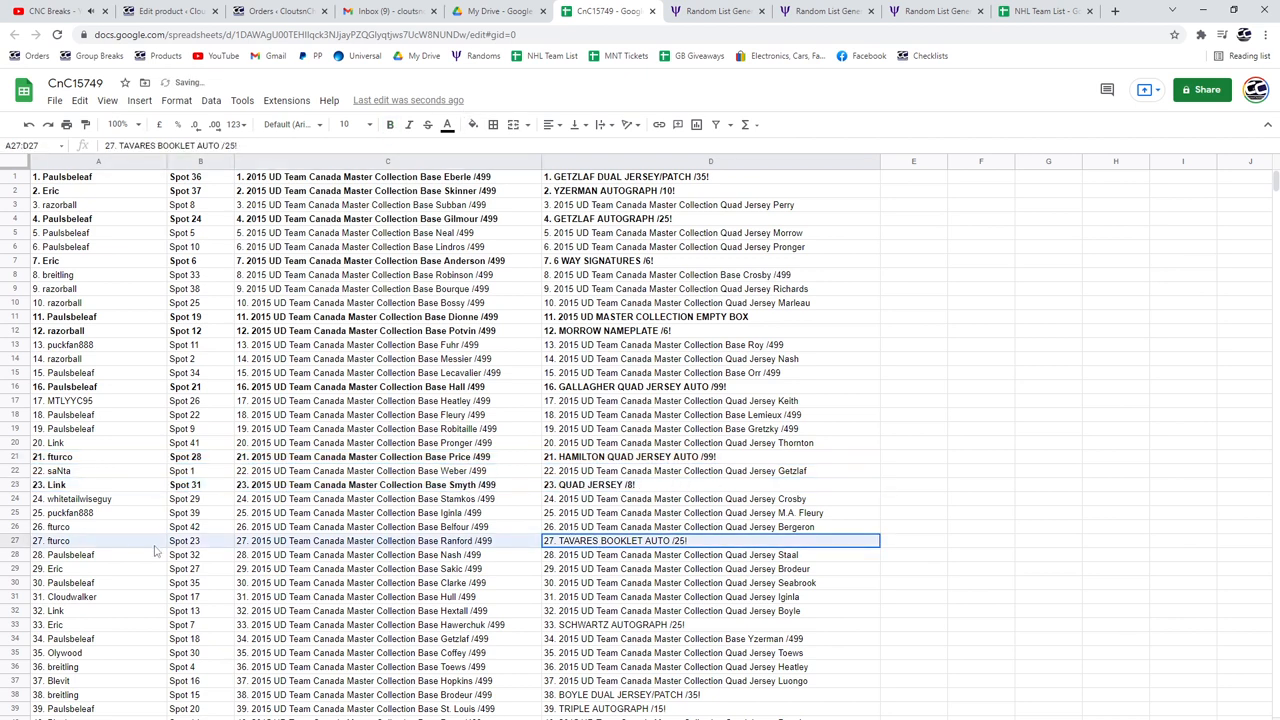
scroll(down, 3)
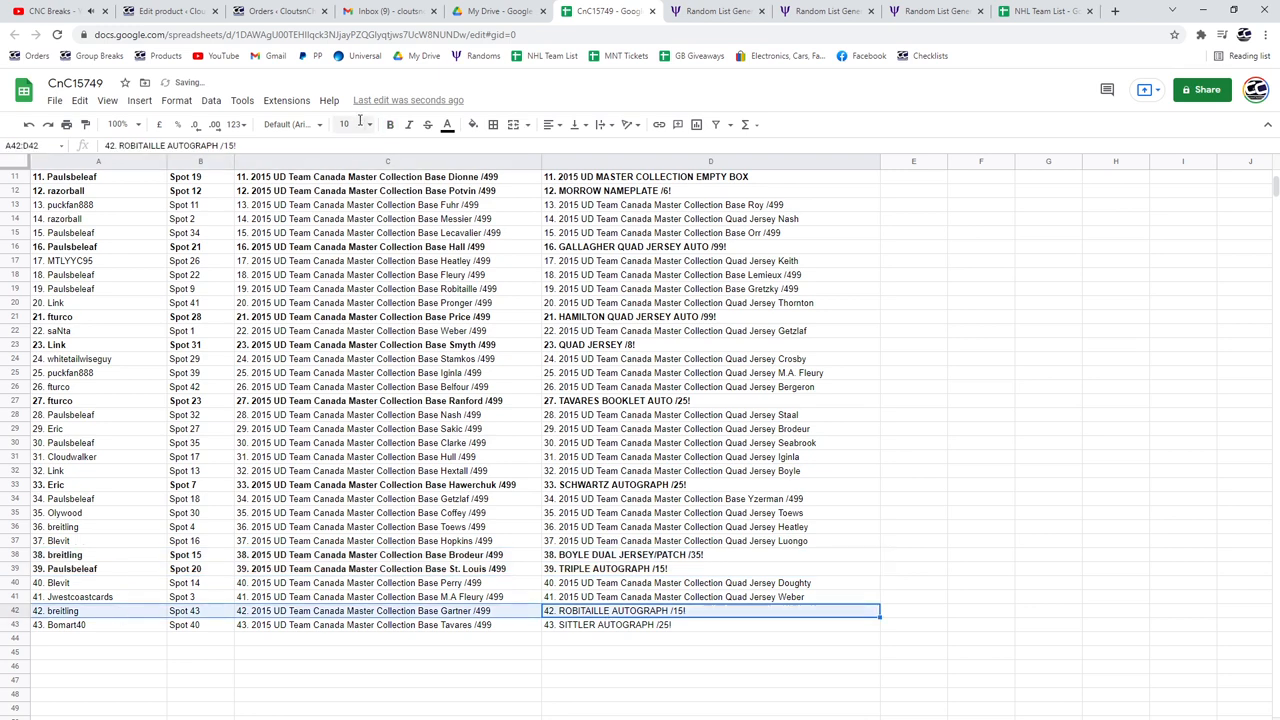
click(724, 624)
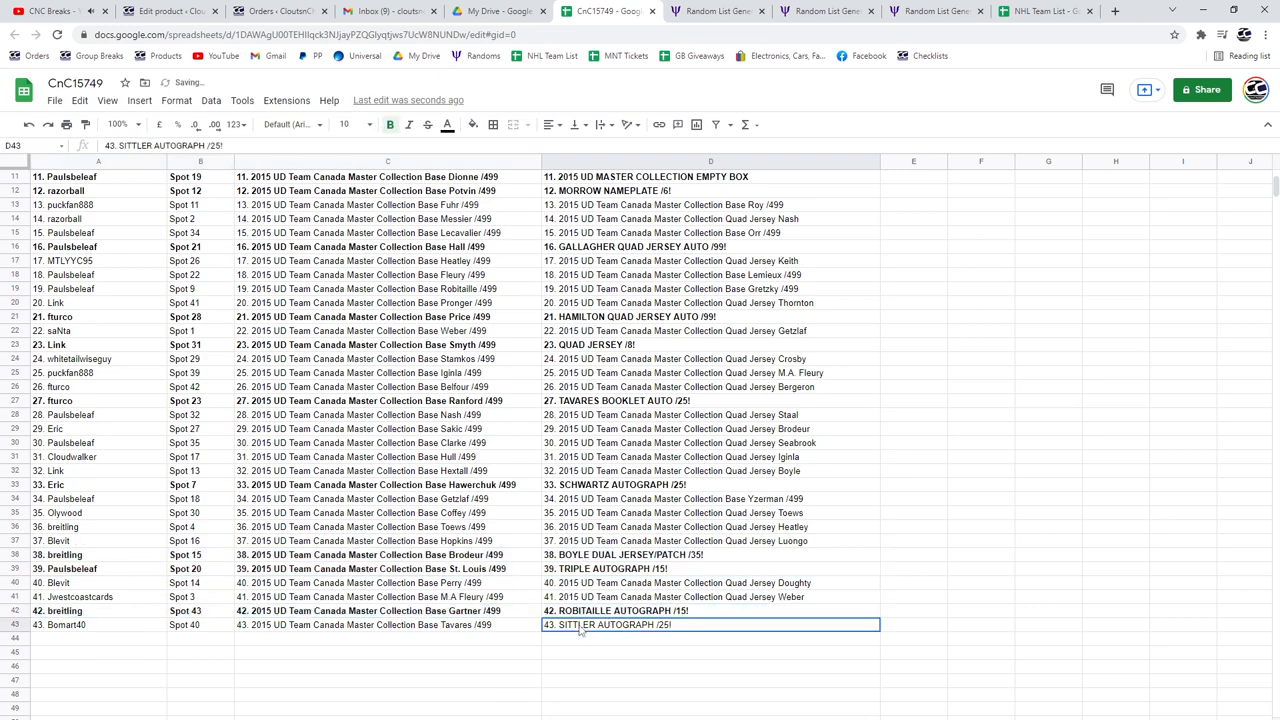